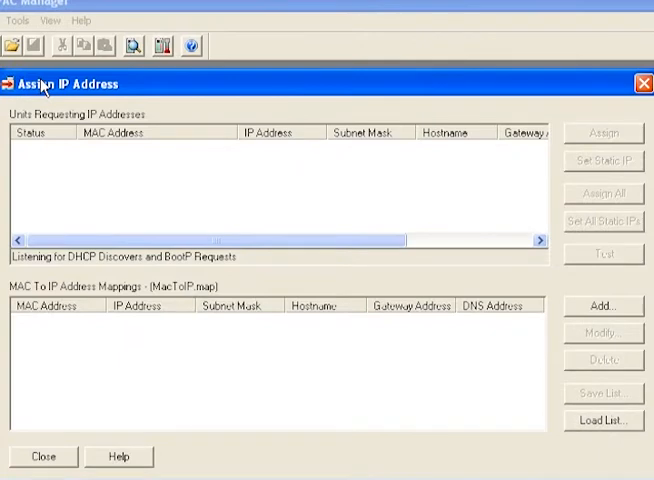
{"action": "mouse_move", "coordinate": [137, 83]}
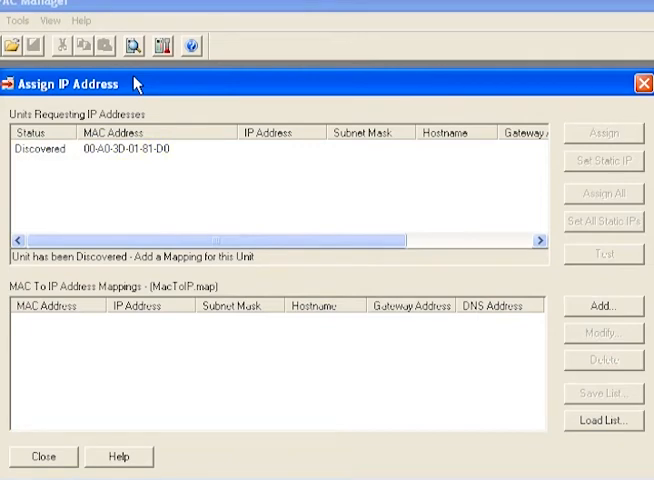
Step: Add a new MAC-to-IP mapping for discovered unit 00-A0-3D-01-81-D0
{"action": "left_click", "coordinate": [603, 306]}
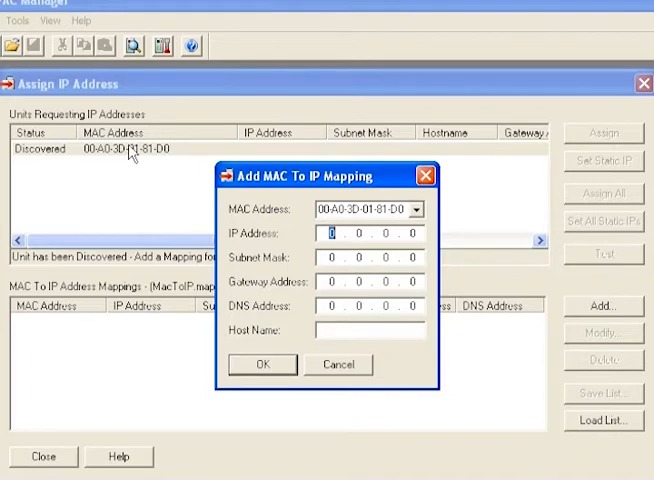
Step: Map MAC 00-A0-3D-01-81-D0 to IP 10.0.0.22 with subnet mask 255.0.0.0
{"action": "type", "text": "10"}
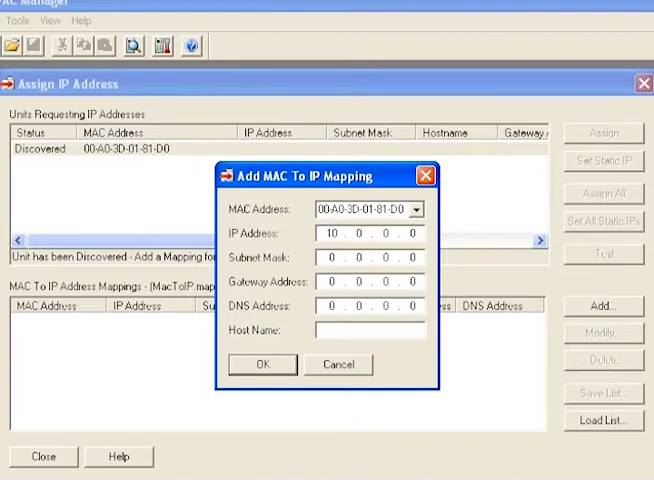
{"action": "type", "text": "22"}
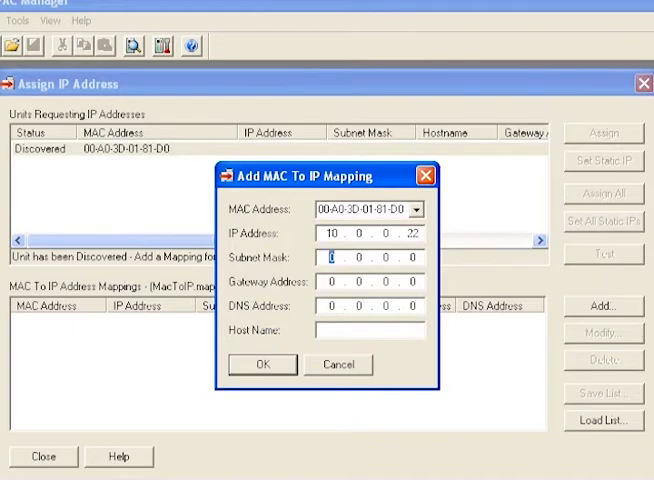
{"action": "type", "text": "255"}
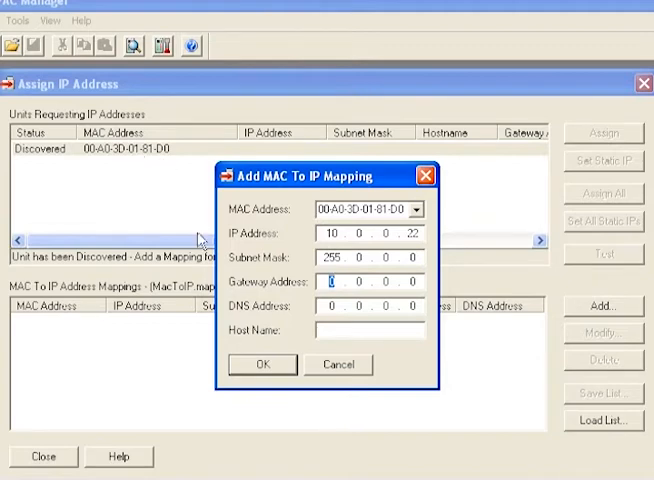
{"action": "left_click", "coordinate": [262, 364]}
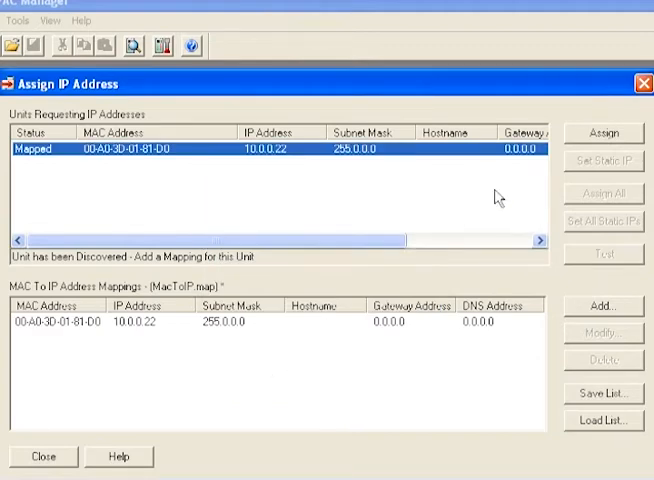
Step: Assign 10.0.0.22 as the unit's static IP and close the Assign IP Address window
{"action": "left_click", "coordinate": [602, 133]}
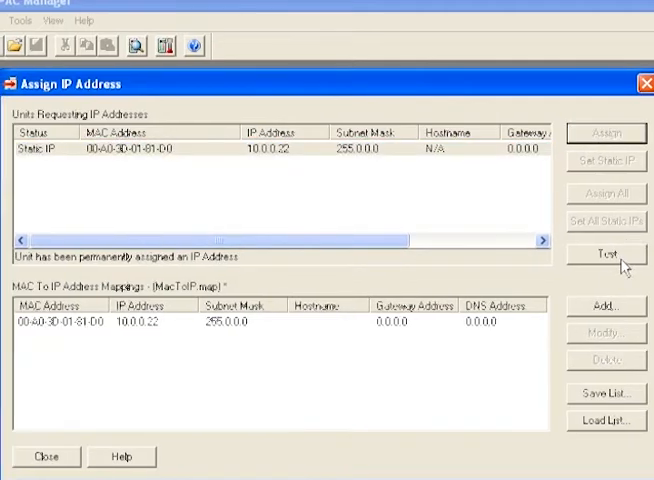
{"action": "left_click", "coordinate": [607, 253]}
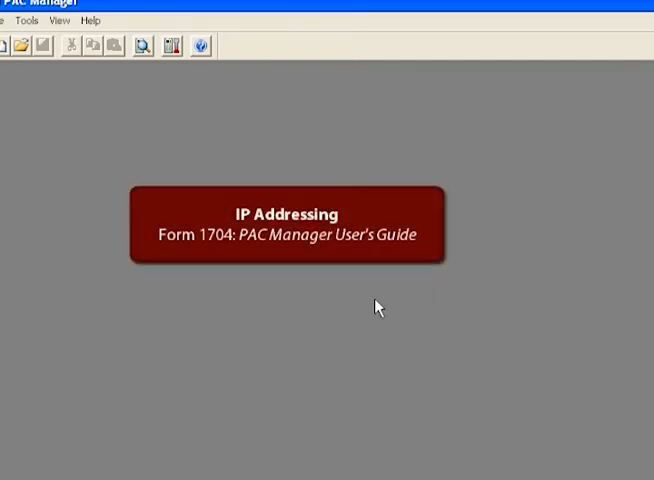
Step: Inspect the device at 10.0.0.22, confirming SNAP-PAC-R1-W with firmware R8.5a
{"action": "left_click", "coordinate": [36, 20]}
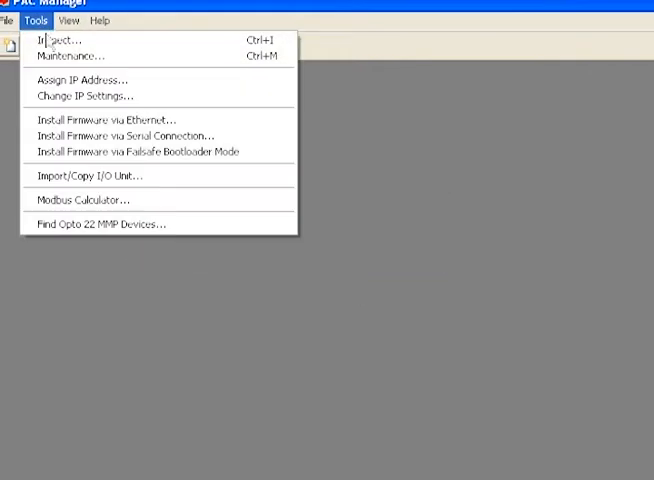
{"action": "left_click", "coordinate": [57, 39]}
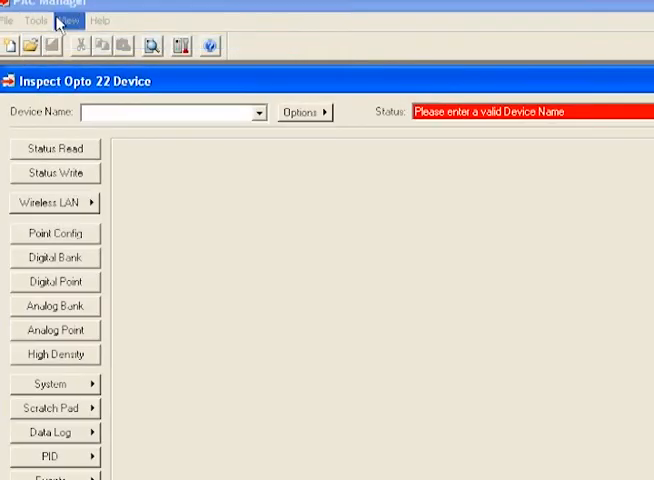
{"action": "type", "text": "10.0.0.22"}
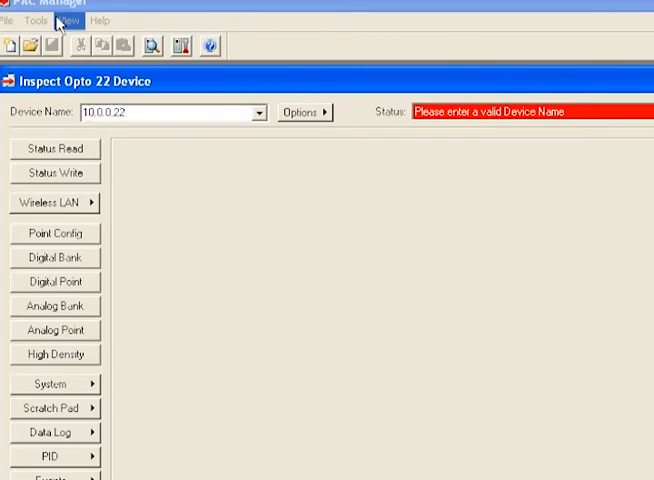
{"action": "left_click", "coordinate": [56, 148]}
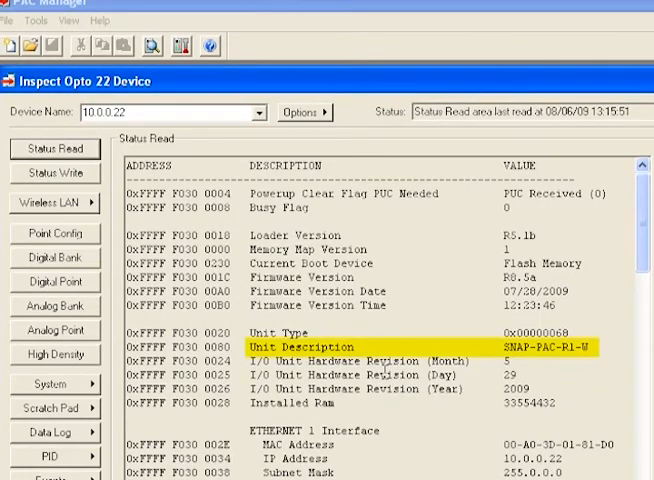
{"action": "left_click", "coordinate": [300, 277]}
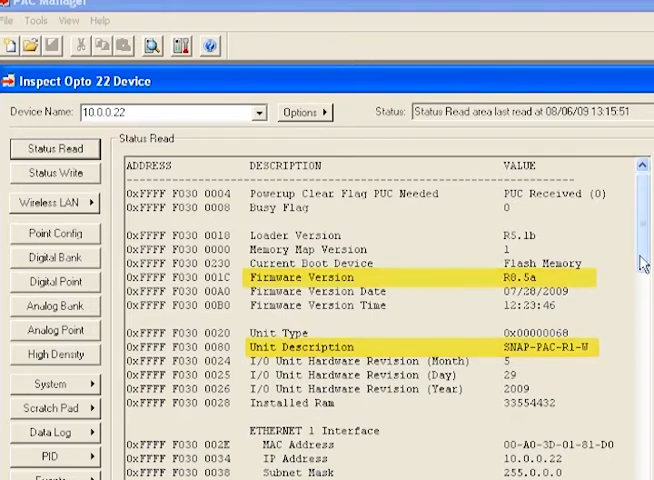
{"action": "scroll", "scroll_direction": "down", "scroll_amount": 3}
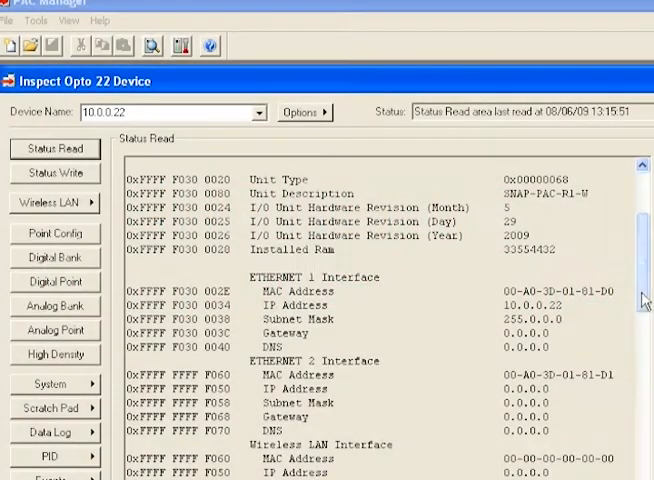
{"action": "left_click", "coordinate": [48, 202]}
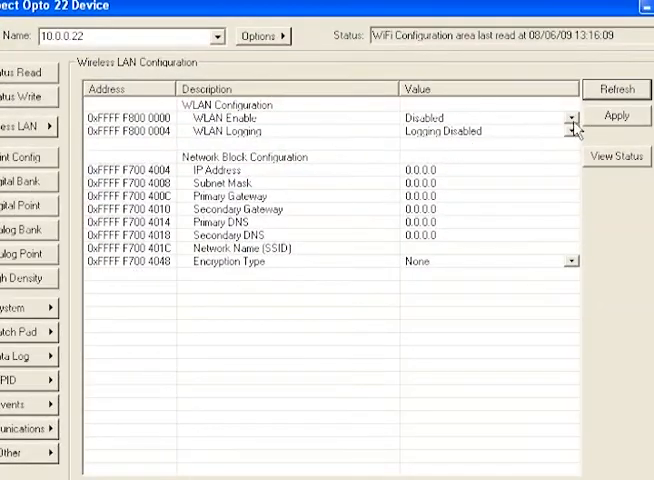
Step: Set WLAN Enable to Enabled and WLAN Logging to Logging Disabled
{"action": "left_click", "coordinate": [571, 118]}
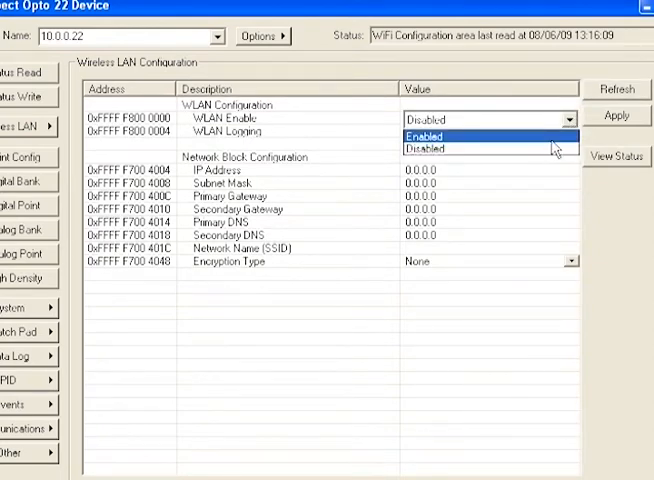
{"action": "left_click", "coordinate": [419, 135]}
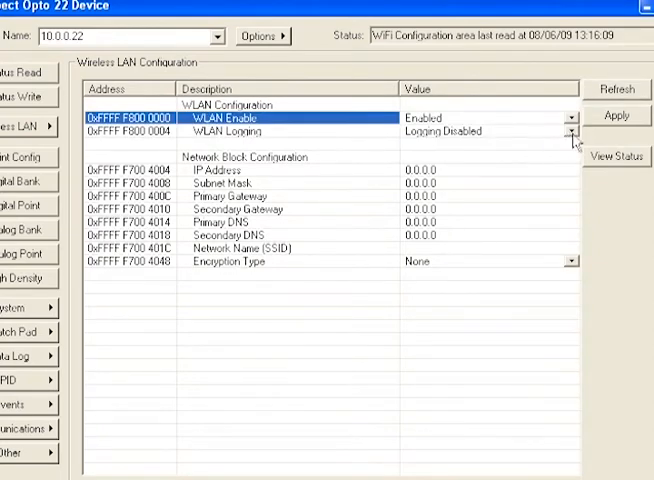
{"action": "left_click", "coordinate": [570, 132]}
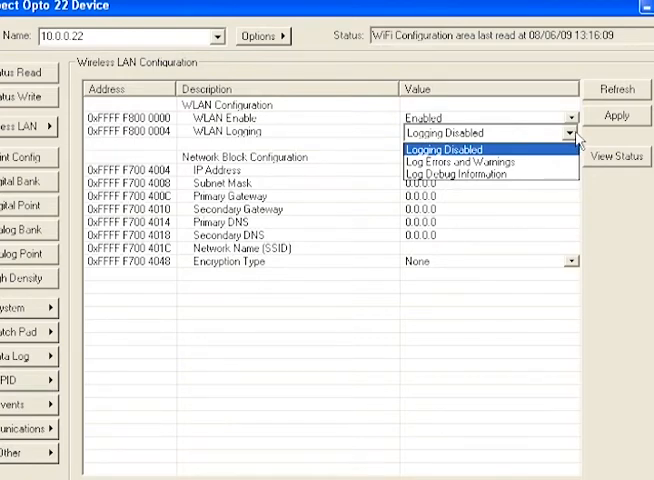
{"action": "mouse_move", "coordinate": [568, 160]}
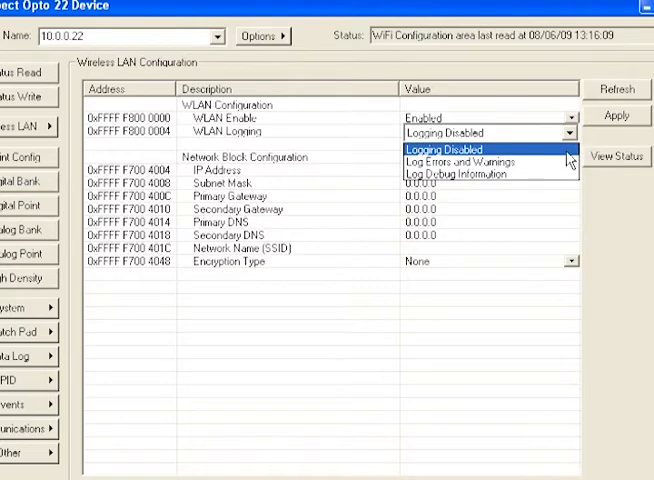
{"action": "left_click", "coordinate": [436, 149]}
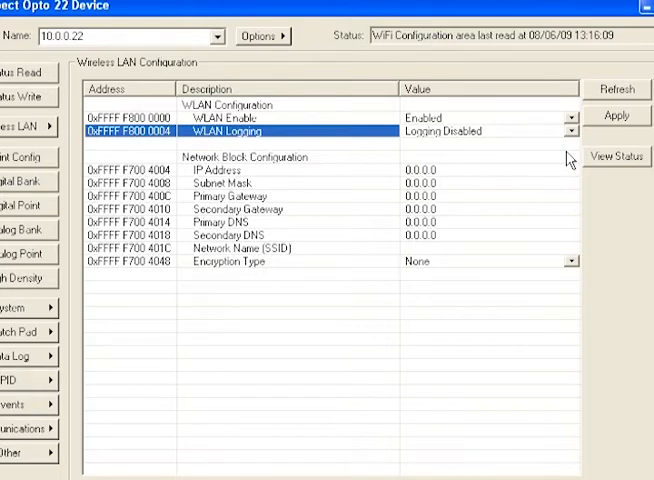
{"action": "left_click", "coordinate": [480, 168]}
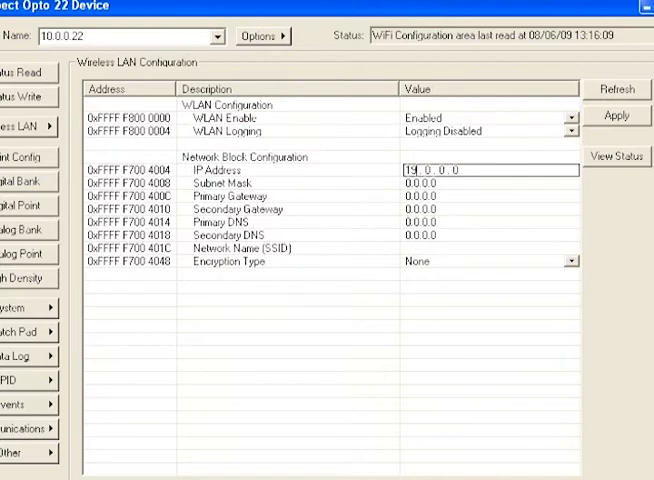
Step: Enter wireless IP 192.168.1.22, subnet mask 255.255.255.0 and SSID dlink
{"action": "type", "text": "192.168.1.0"}
{"action": "left_click", "coordinate": [490, 183]}
{"action": "type", "text": "255.255.255"}
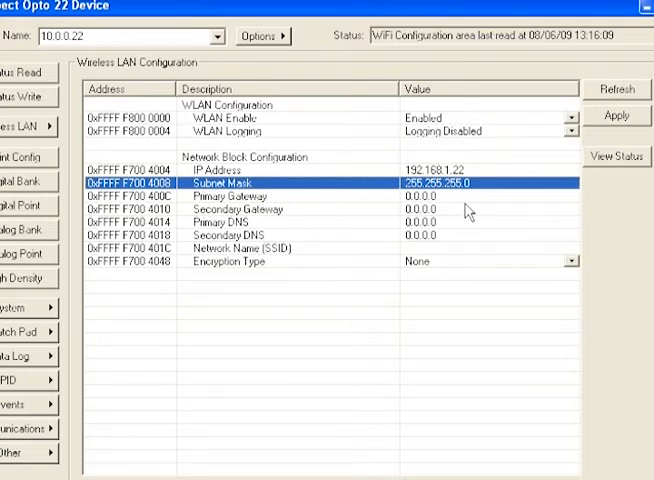
{"action": "mouse_move", "coordinate": [445, 248]}
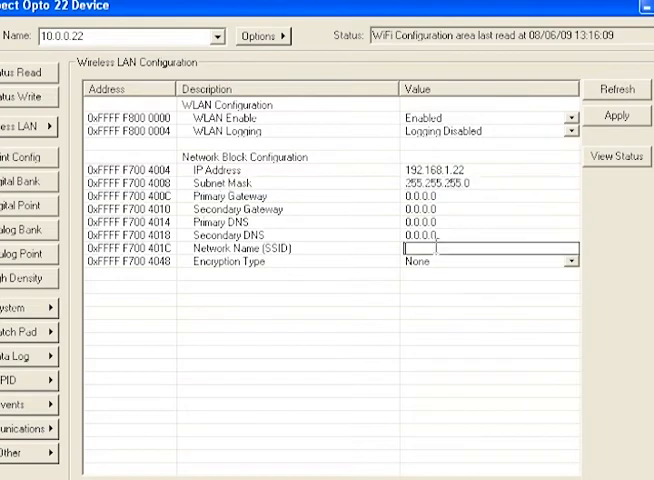
{"action": "type", "text": "dlink"}
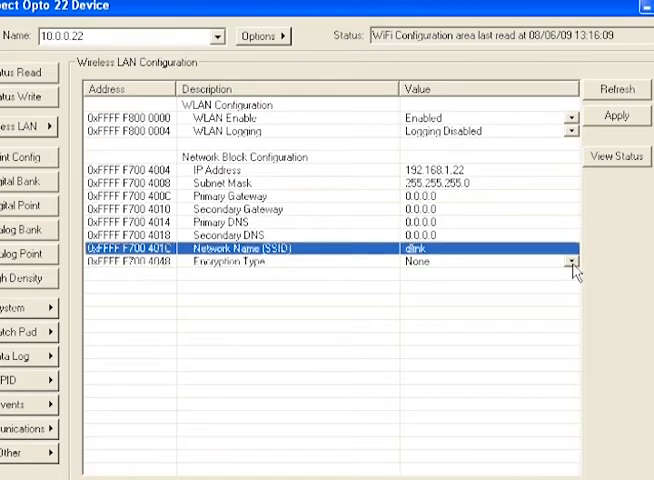
Step: Set WPA2 (AES) encryption with an ASCII network key of 'wireless'
{"action": "left_click", "coordinate": [572, 262]}
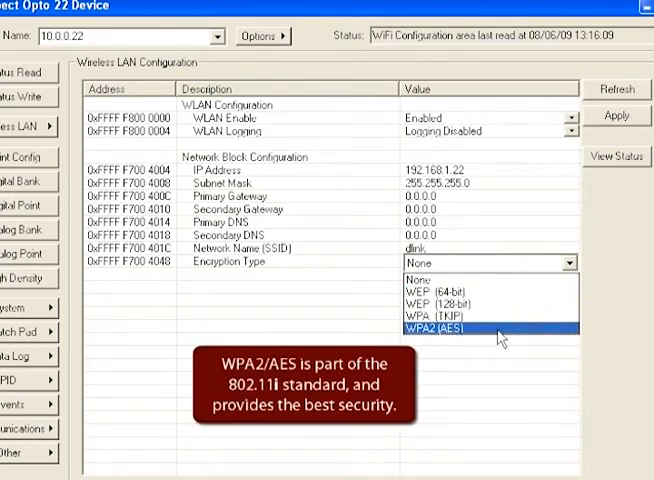
{"action": "left_click", "coordinate": [432, 329]}
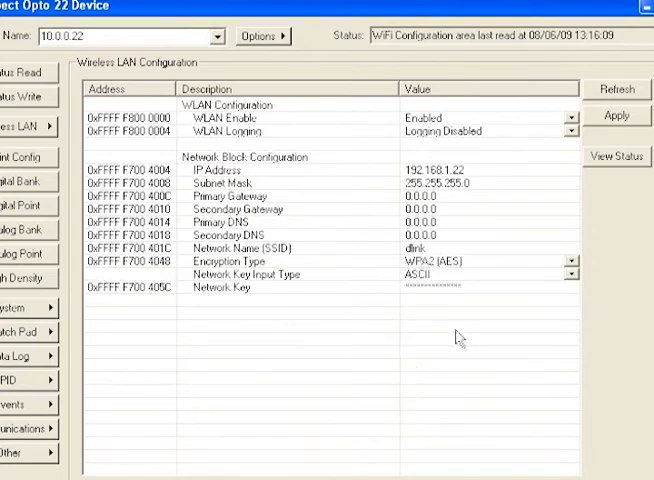
{"action": "left_click", "coordinate": [573, 274]}
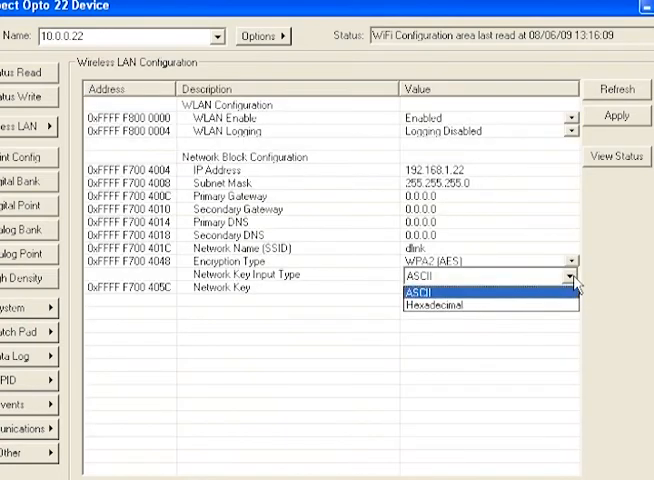
{"action": "left_click", "coordinate": [413, 291]}
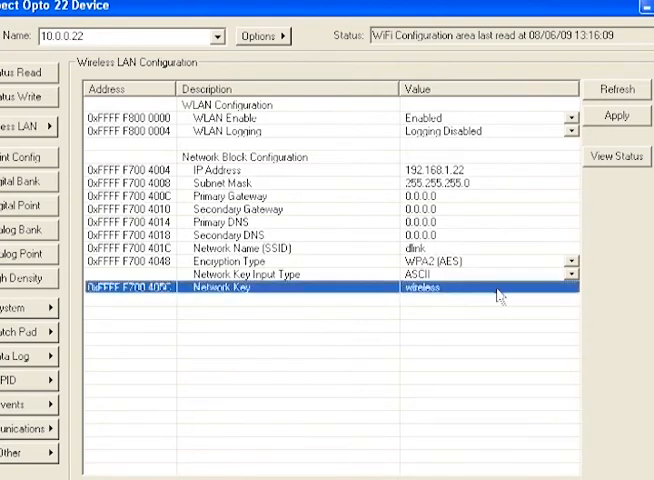
{"action": "left_click", "coordinate": [616, 115]}
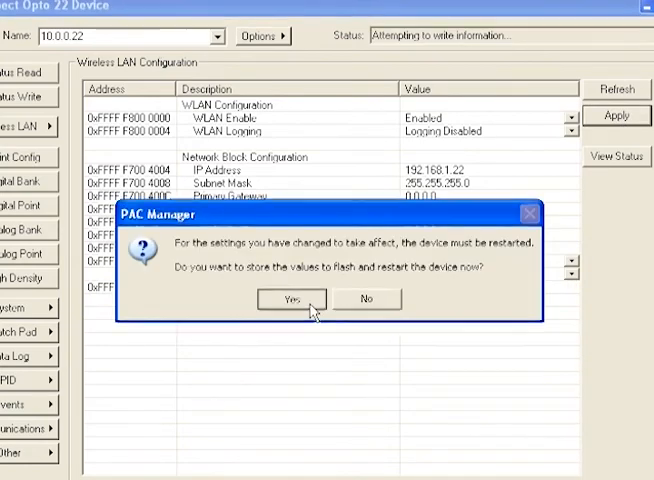
Step: Store the wireless settings to flash and restart the controller
{"action": "left_click", "coordinate": [291, 299]}
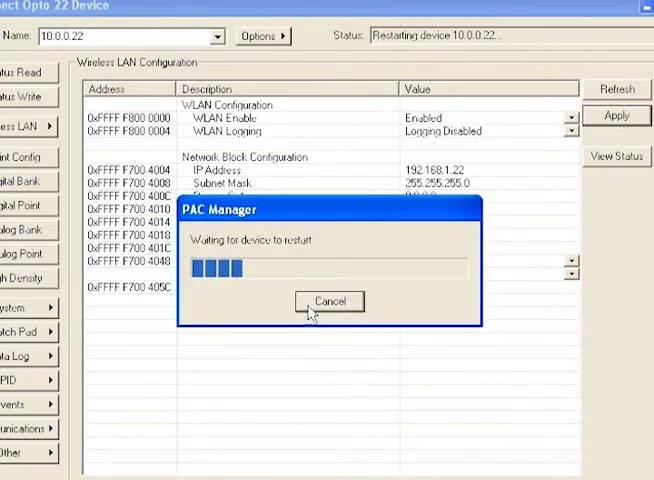
{"action": "left_click", "coordinate": [330, 301]}
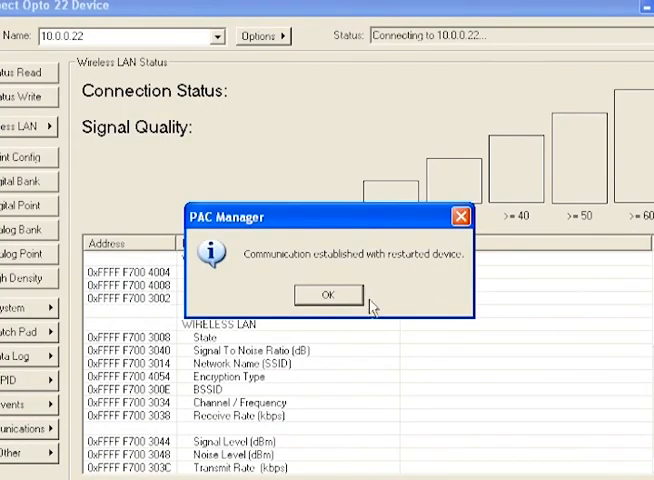
Step: Acknowledge the communication re-established message after the controller restart
{"action": "left_click", "coordinate": [327, 294]}
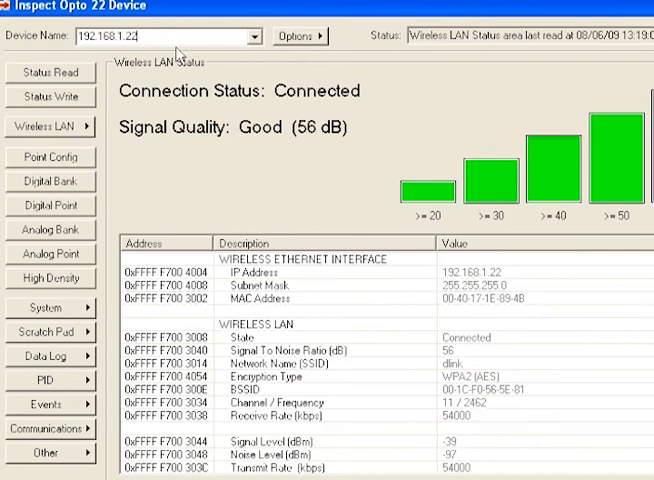
Step: Over wired 10.0.0.22, confirm wireless interface 192.168.1.22 shows Connected with good signal
{"action": "left_click", "coordinate": [49, 73]}
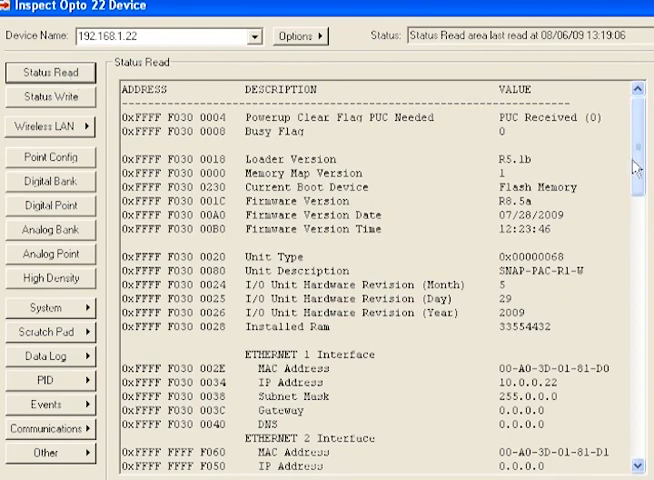
{"action": "scroll", "scroll_direction": "down", "scroll_amount": 3}
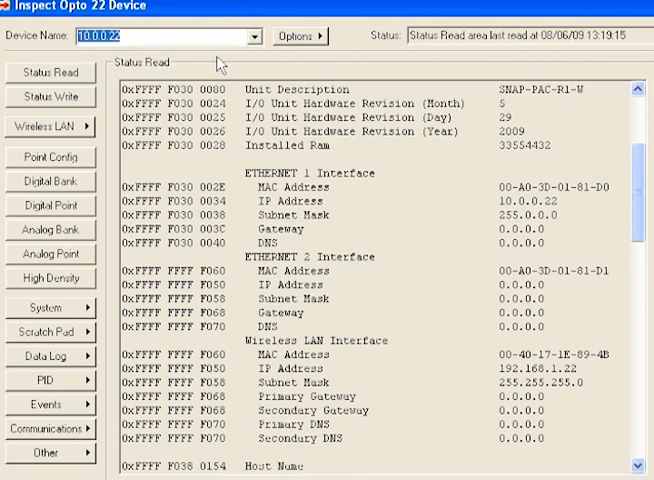
{"action": "left_click", "coordinate": [45, 127]}
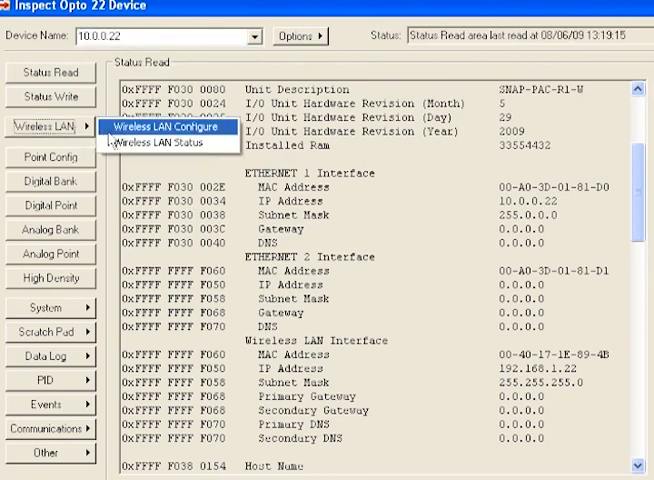
{"action": "left_click", "coordinate": [179, 141]}
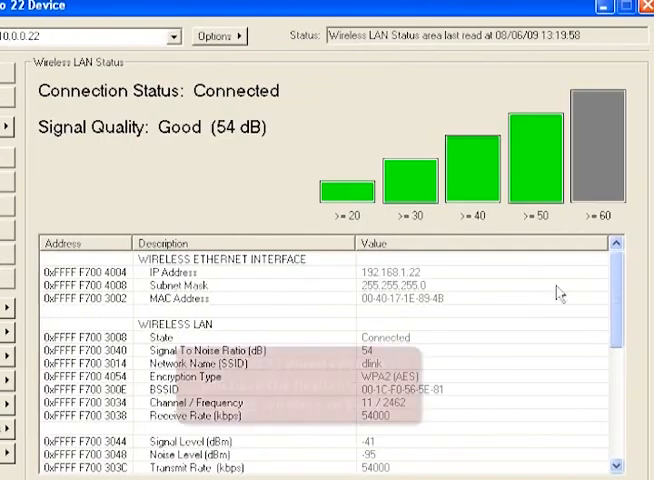
{"action": "scroll", "scroll_direction": "down", "scroll_amount": 3}
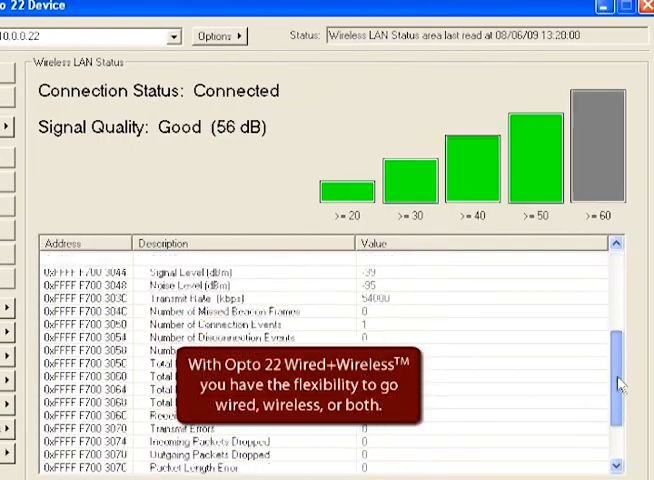